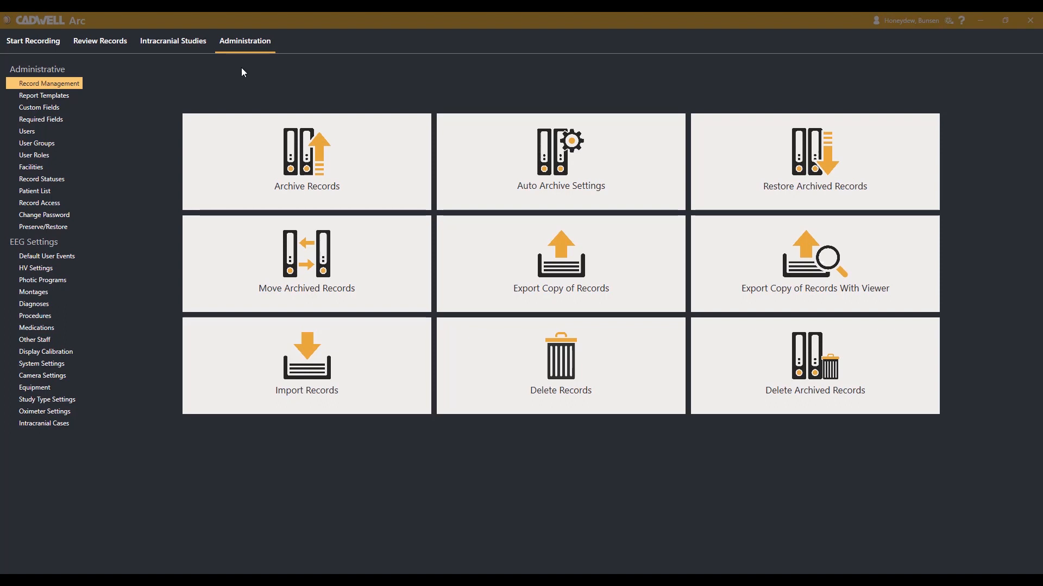
mouse_move(123, 79)
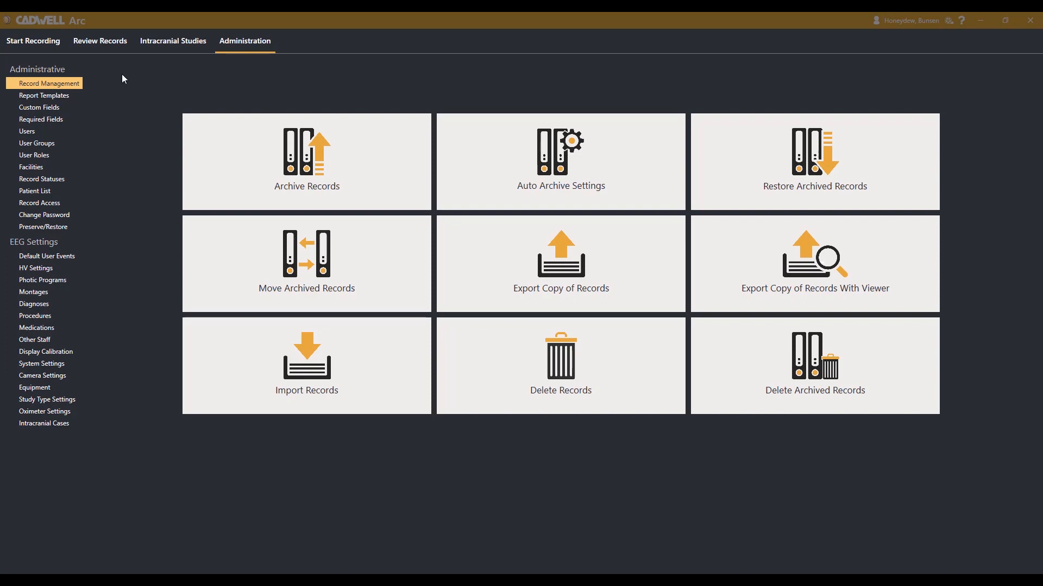
mouse_move(69, 85)
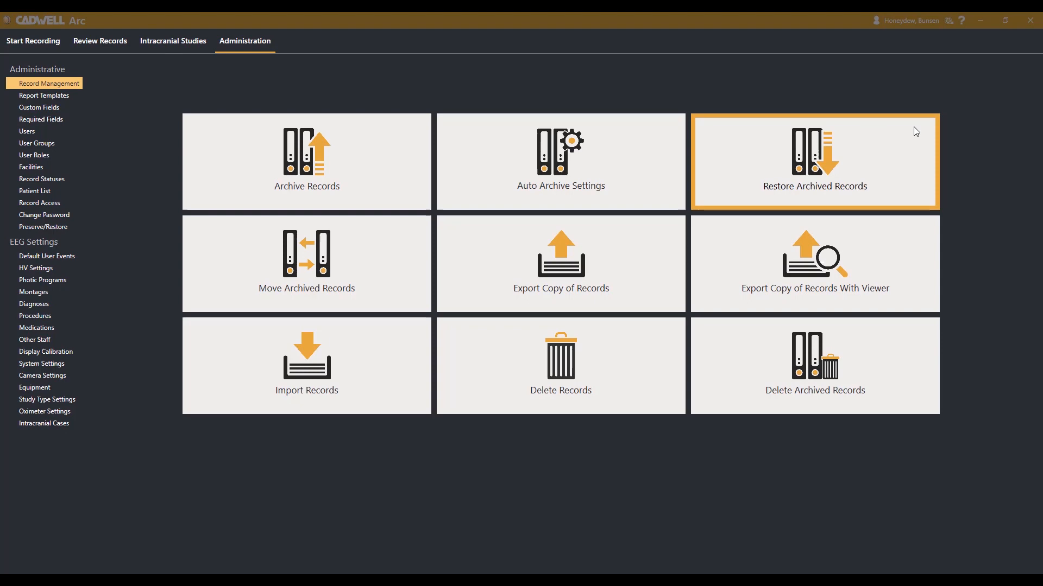
left_click(815, 160)
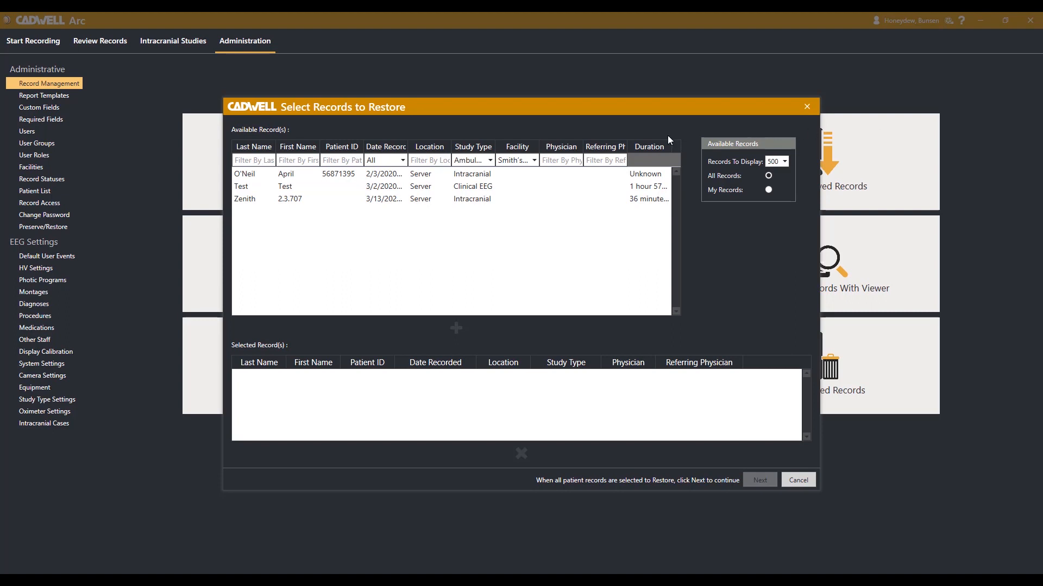
left_click(289, 173)
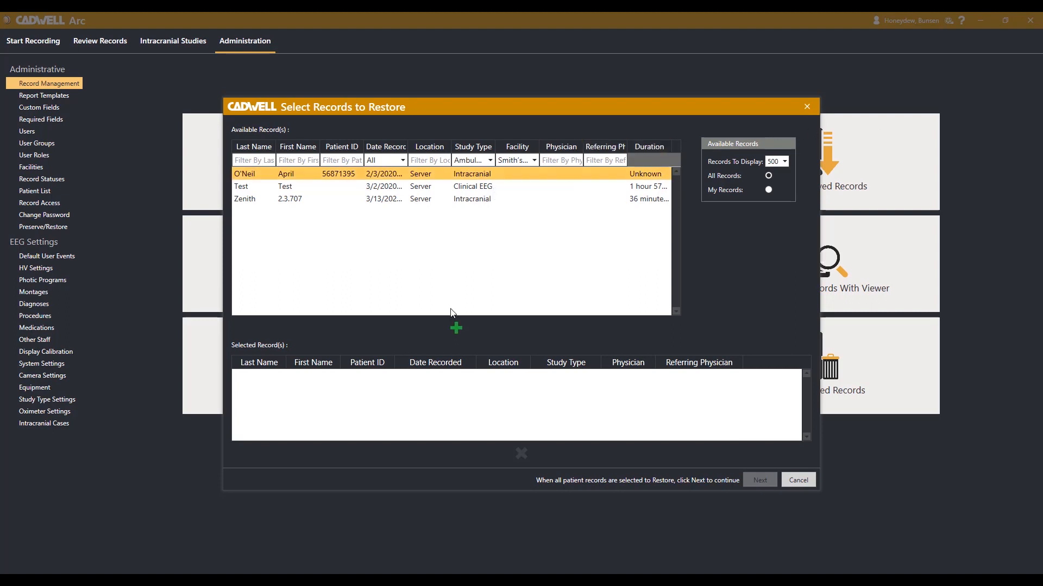
left_click(455, 328)
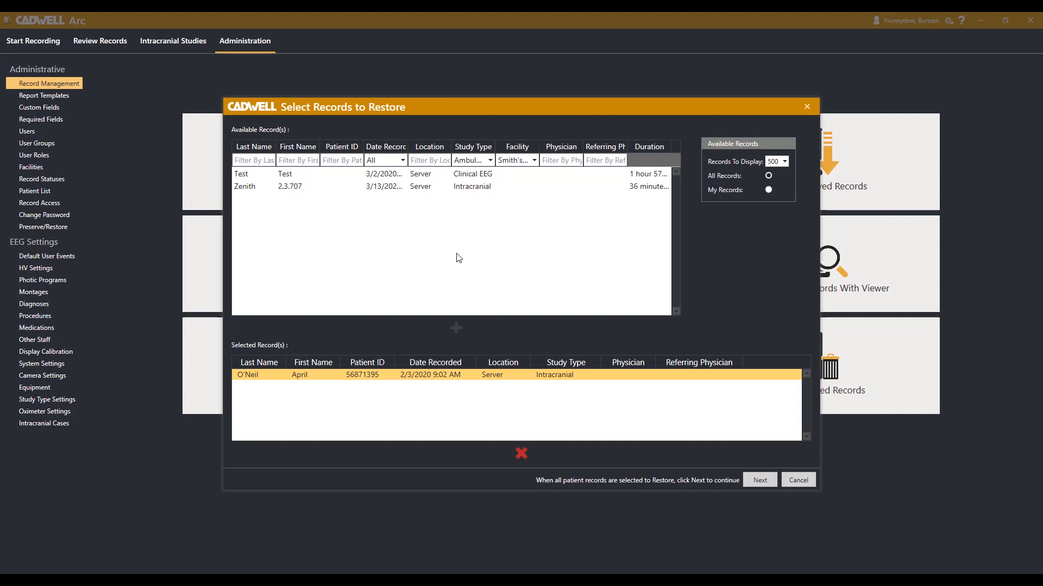
mouse_move(468, 188)
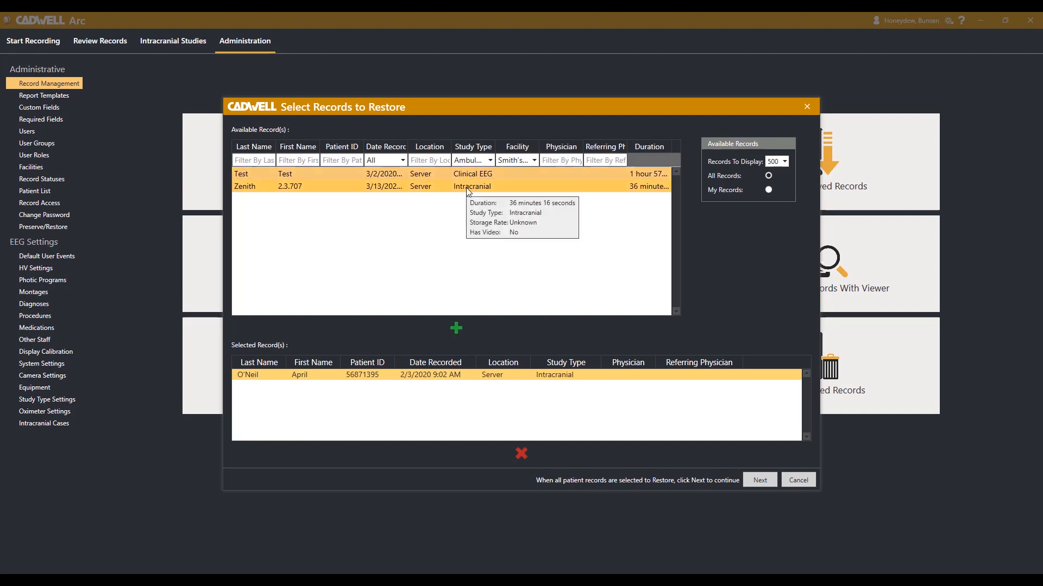
mouse_move(467, 191)
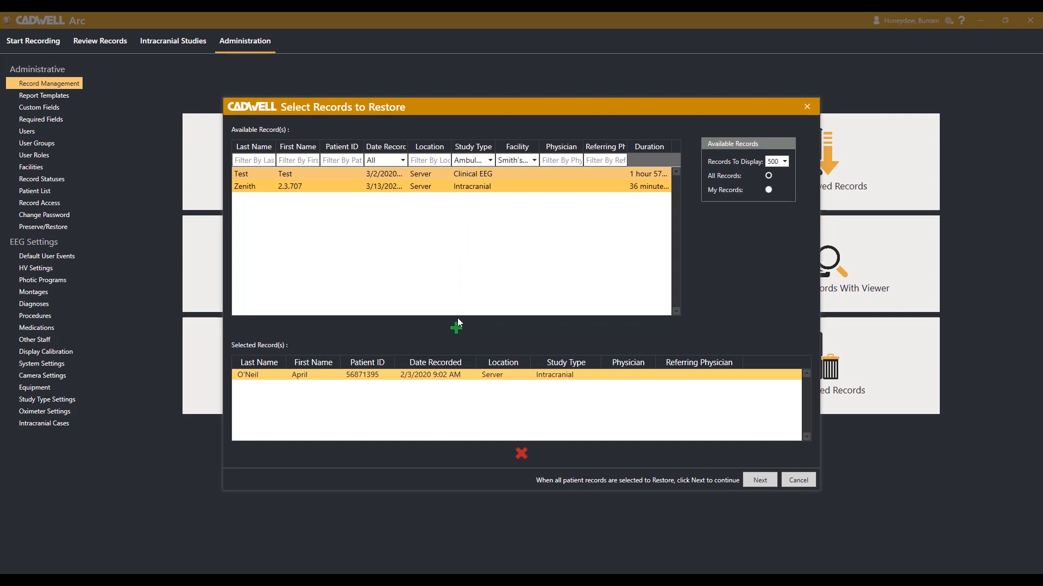
Add then remove Test and Zenith, and start restoring O'Neil, April alone.
left_click(456, 328)
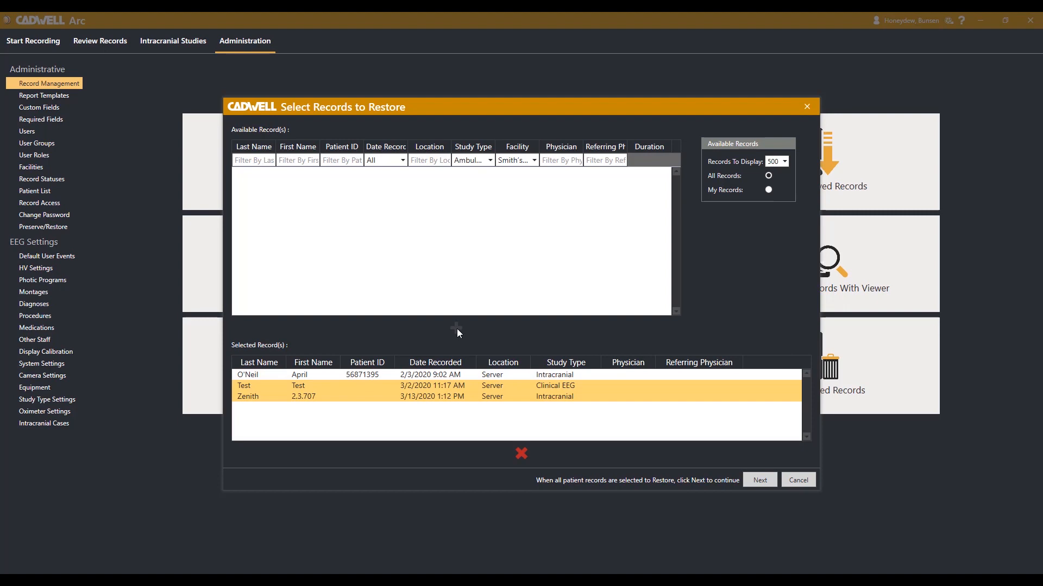
left_click(520, 454)
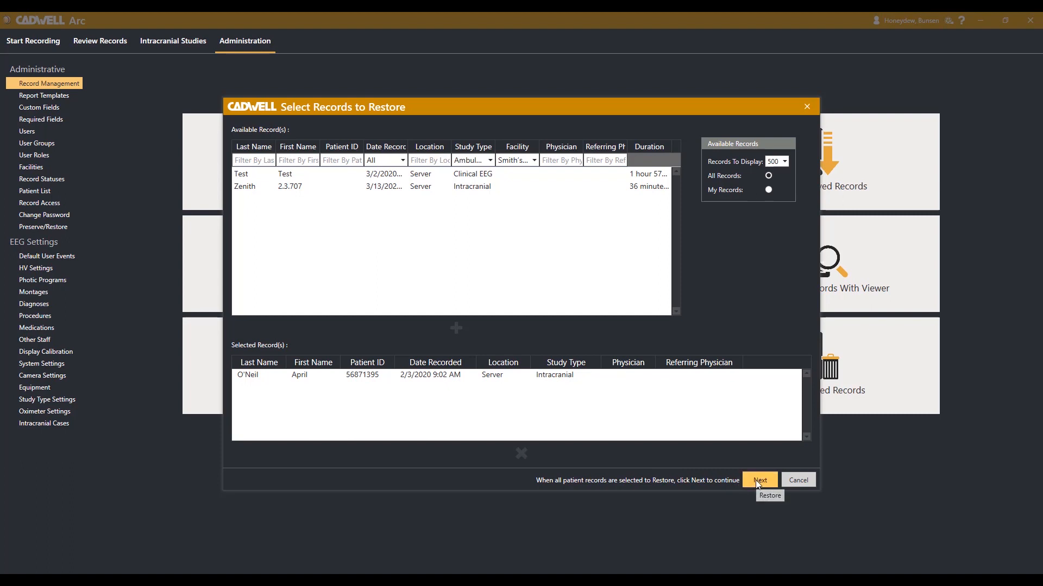
left_click(760, 480)
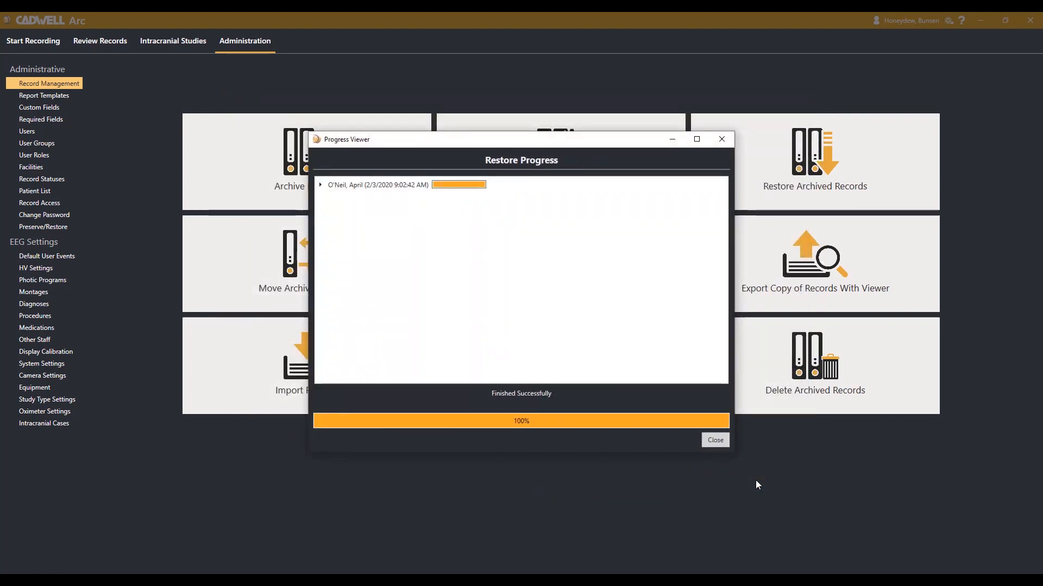